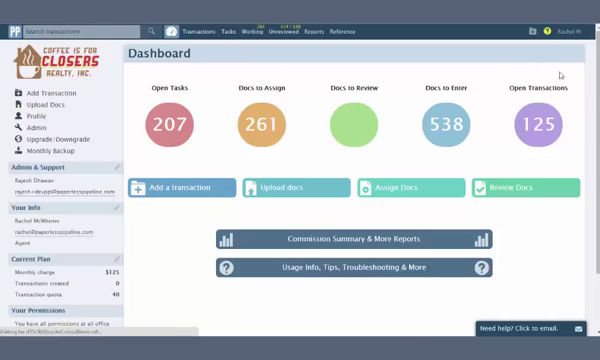
- Show the Unreviewed documents list from the dashboard's top navigation
{"action": "left_click", "coordinate": [292, 30]}
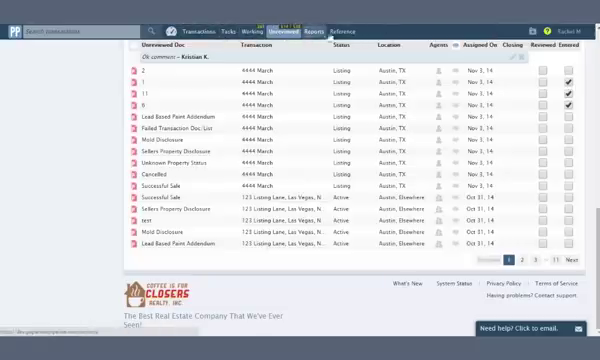
- Show the Working Docs list and scroll through the uploaded documents
{"action": "left_click", "coordinate": [260, 30]}
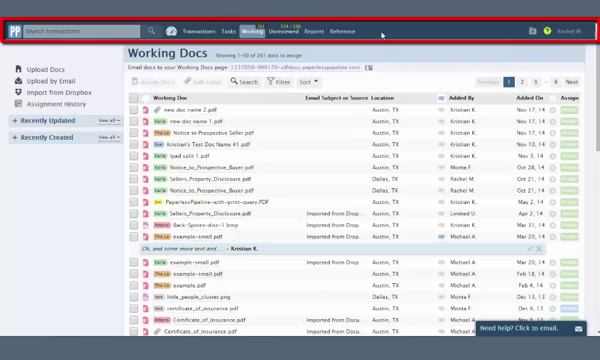
{"action": "scroll", "scroll_direction": "down", "scroll_amount": 3}
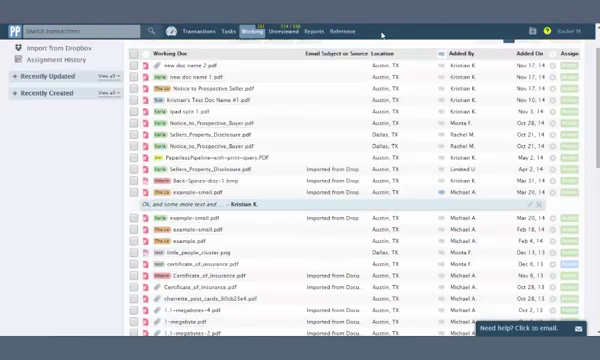
{"action": "scroll", "scroll_direction": "down", "scroll_amount": 3}
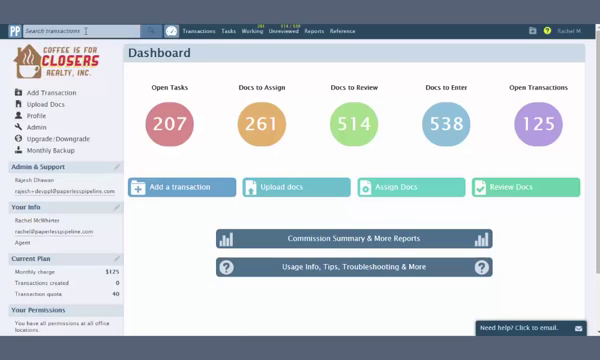
{"action": "left_click", "coordinate": [76, 28]}
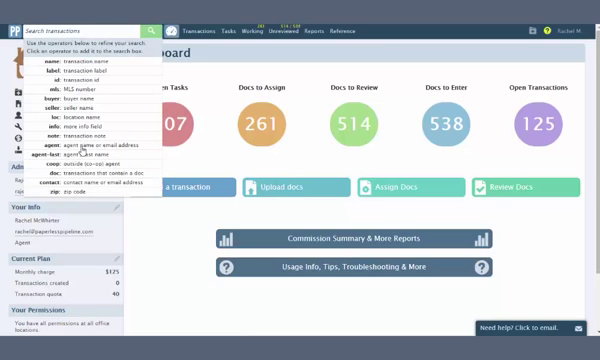
{"action": "type", "text": "agent:Clark"}
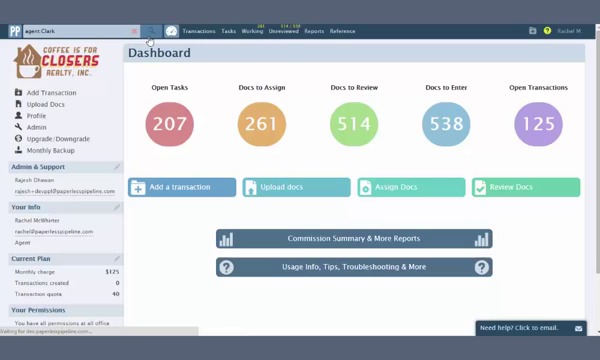
{"action": "left_click", "coordinate": [196, 30]}
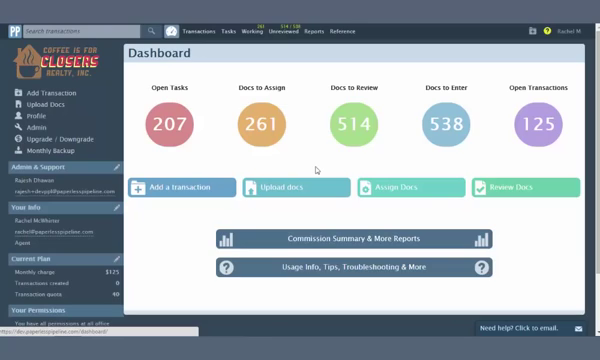
{"action": "left_click", "coordinate": [260, 124]}
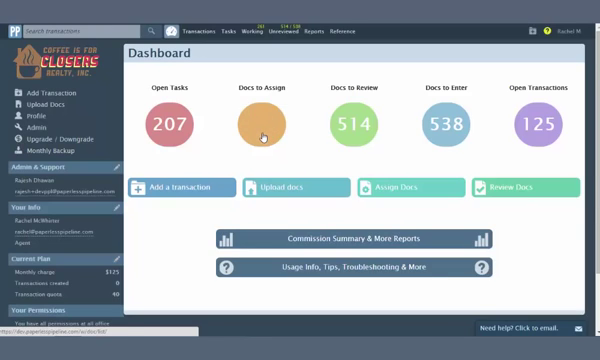
{"action": "mouse_move", "coordinate": [356, 124]}
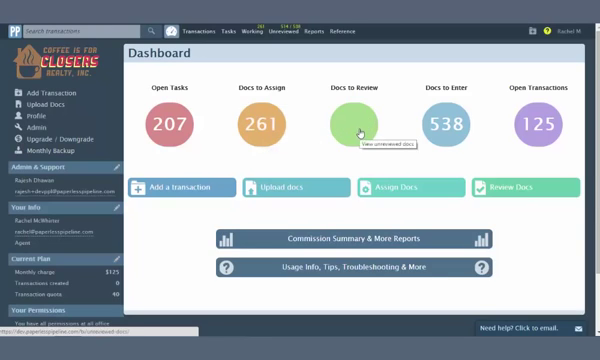
{"action": "mouse_move", "coordinate": [356, 132]}
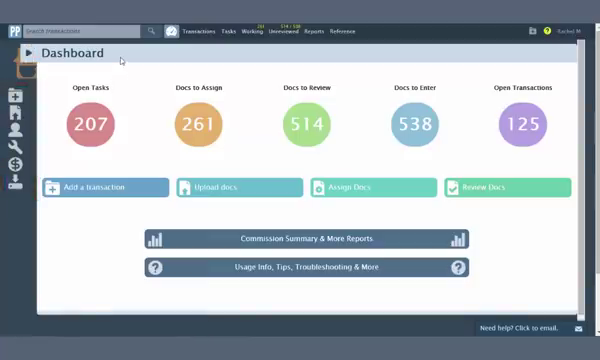
- Collapse the dashboard's left sidebar to icons only
{"action": "left_click", "coordinate": [12, 52]}
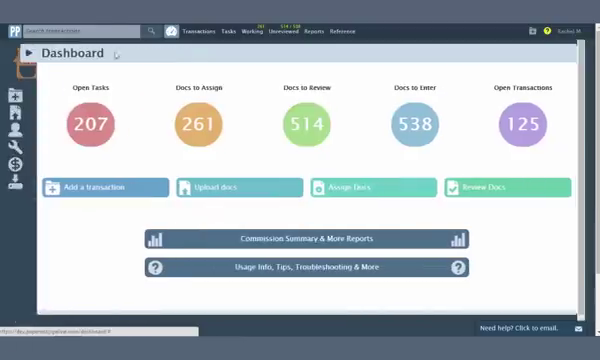
{"action": "left_click", "coordinate": [8, 52]}
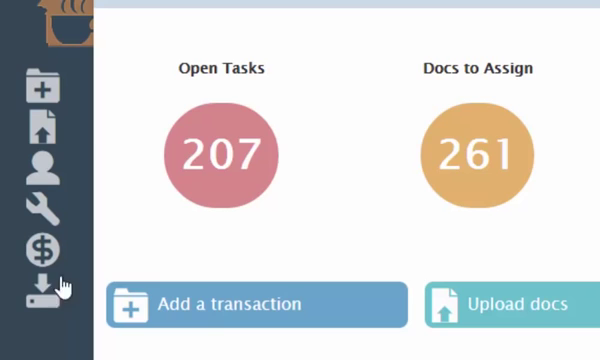
{"action": "mouse_move", "coordinate": [152, 258]}
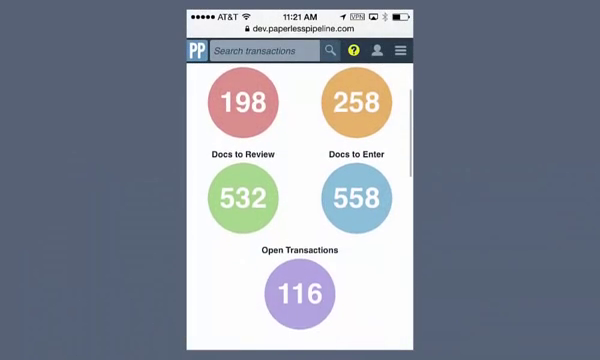
- Show the Transactions list from the mobile hamburger menu, then the Admin page
{"action": "scroll", "scroll_direction": "down", "scroll_amount": 3}
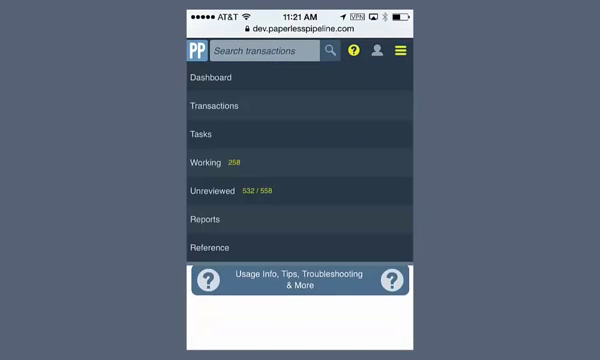
{"action": "left_click", "coordinate": [208, 104]}
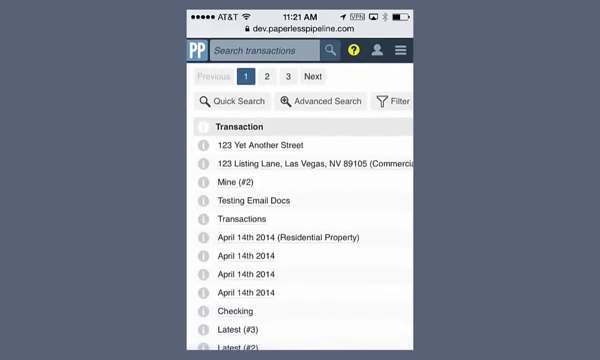
{"action": "left_click", "coordinate": [402, 68]}
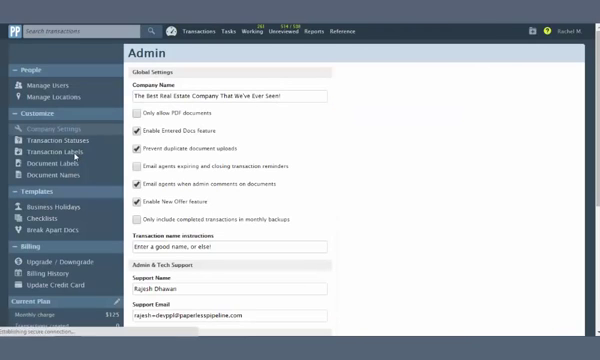
- Go to the 123 Another Street, Dallas, TX 75025 transaction with its notes and emails
{"action": "left_click", "coordinate": [56, 152]}
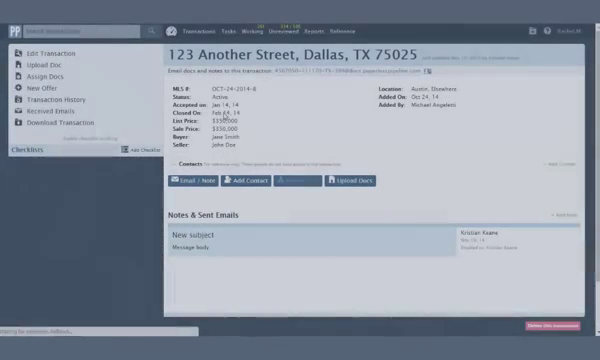
- Set the 123 Another Street transaction's label to Commercial Listing and save it
{"action": "left_click", "coordinate": [52, 52]}
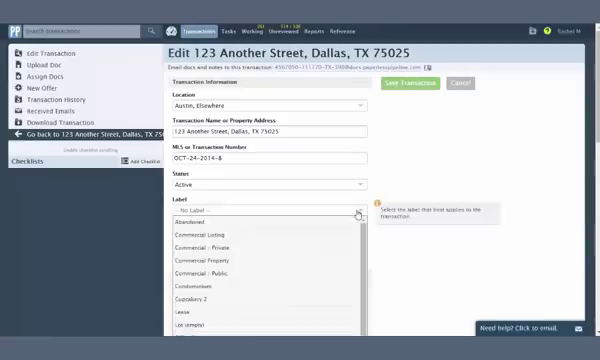
{"action": "left_click", "coordinate": [208, 226]}
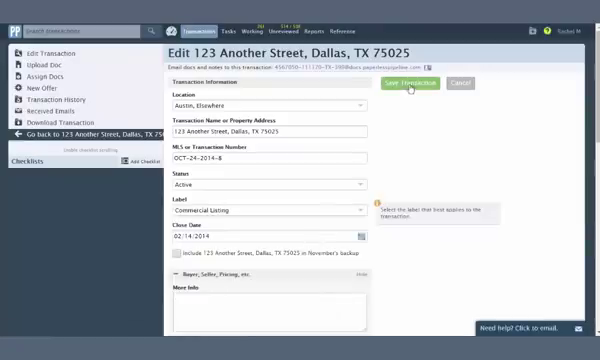
{"action": "left_click", "coordinate": [406, 84]}
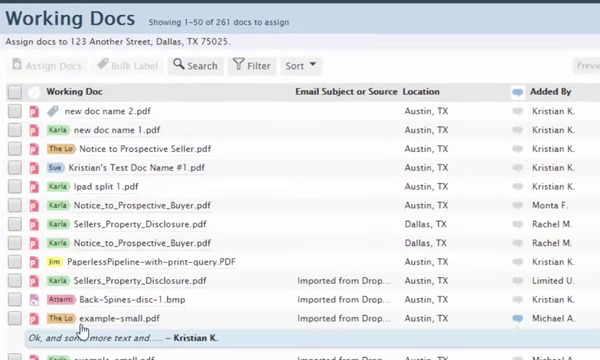
- Bulk-label new doc name 2.pdf and start assigning it to the 123 Another Street transaction
{"action": "left_click", "coordinate": [50, 130]}
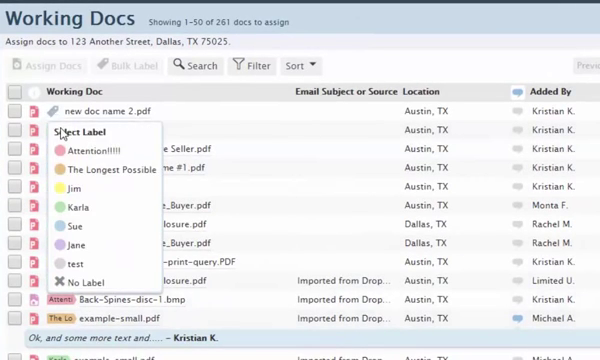
{"action": "left_click", "coordinate": [90, 148]}
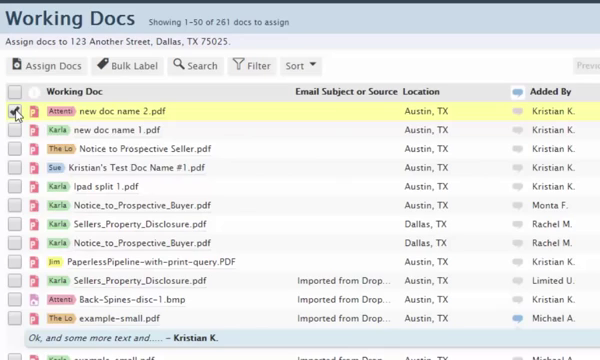
{"action": "left_click", "coordinate": [16, 112]}
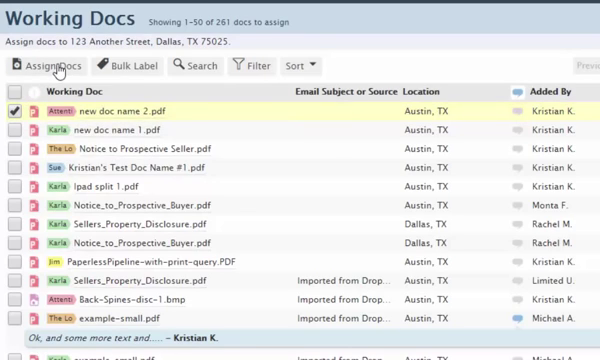
{"action": "left_click", "coordinate": [48, 66]}
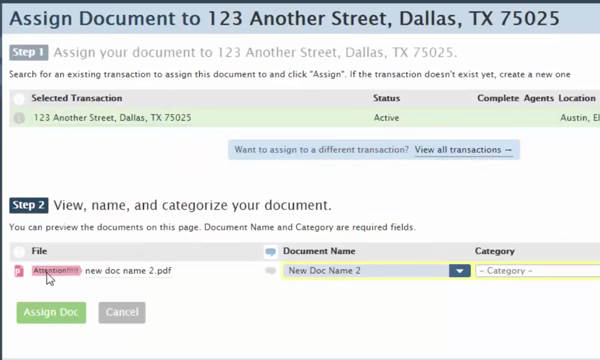
{"action": "mouse_move", "coordinate": [40, 272]}
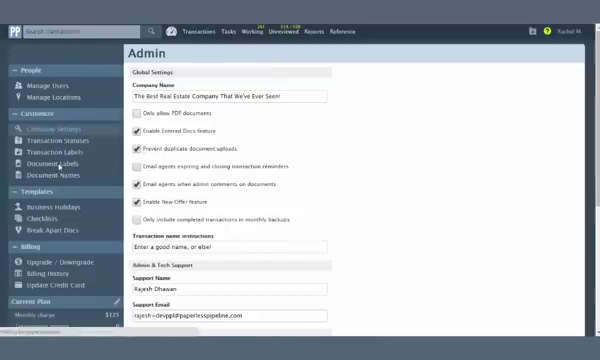
{"action": "left_click", "coordinate": [52, 160]}
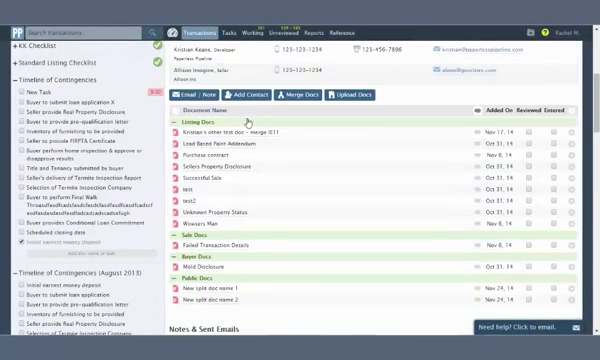
{"action": "left_click", "coordinate": [180, 128]}
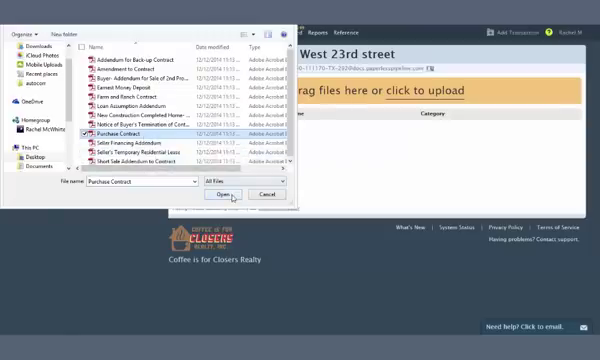
{"action": "left_click", "coordinate": [228, 192]}
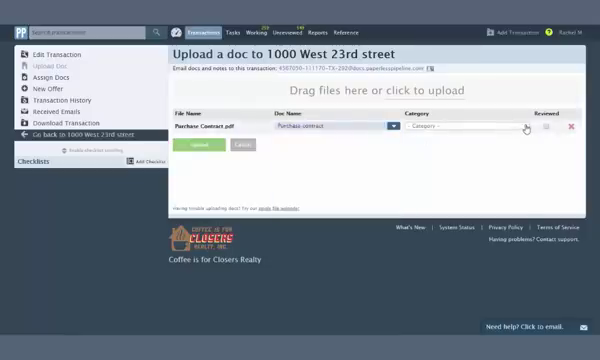
{"action": "type", "text": "Listing"}
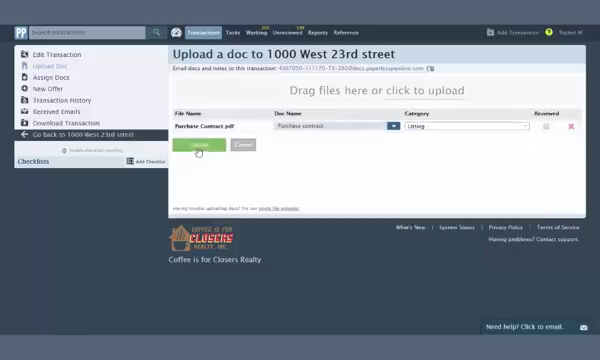
{"action": "left_click", "coordinate": [196, 146]}
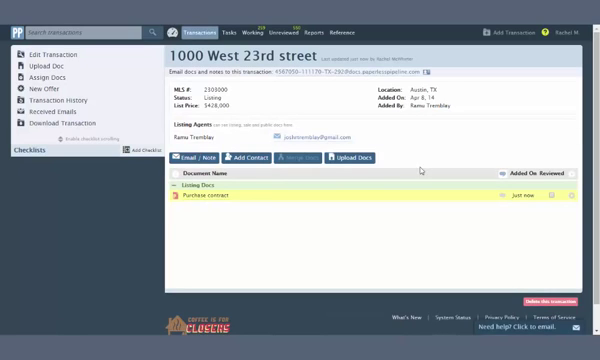
{"action": "mouse_move", "coordinate": [416, 216]}
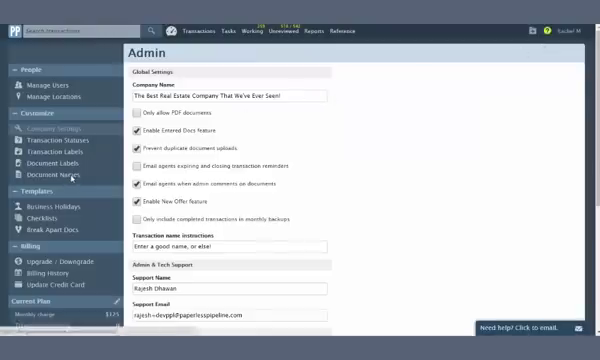
- Show the Document Names settings in Admin, then the 1234 Blueberry Lane edit form
{"action": "left_click", "coordinate": [48, 172]}
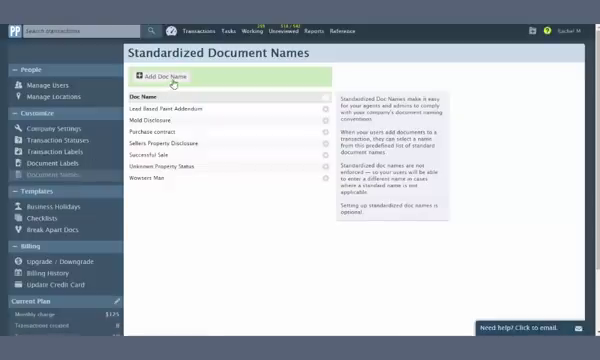
{"action": "left_click", "coordinate": [164, 72]}
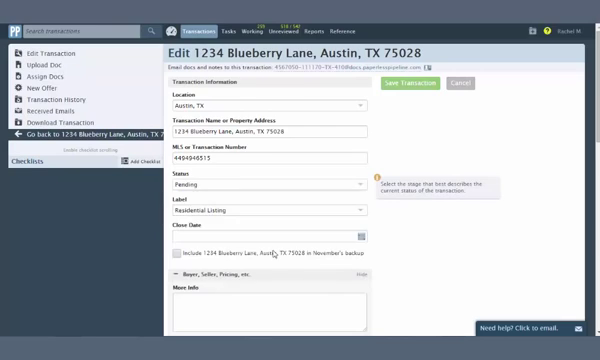
- Save the 1234 Blueberry Lane transaction with Pending status and Residential Listing label
{"action": "left_click", "coordinate": [404, 82]}
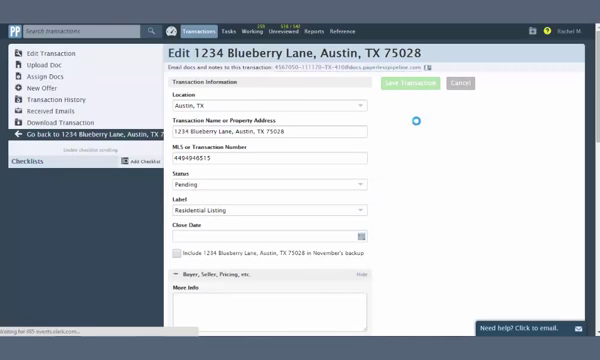
{"action": "left_click", "coordinate": [408, 82]}
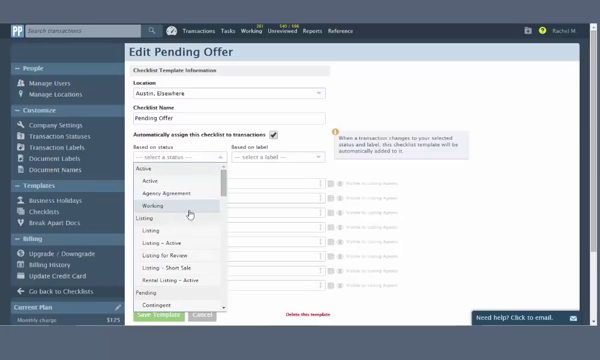
- Enable auto-assign with Pending Offer status and Residential Listing label for the checklist
{"action": "scroll", "scroll_direction": "down", "scroll_amount": 3}
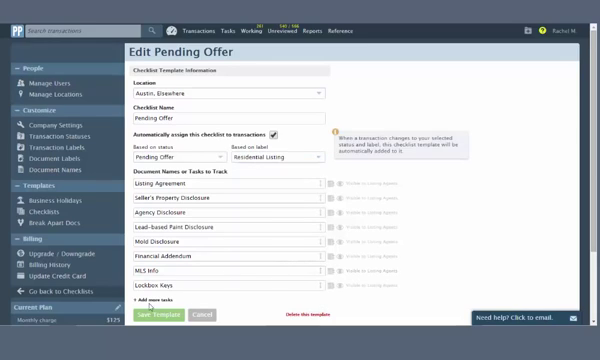
{"action": "left_click", "coordinate": [156, 314]}
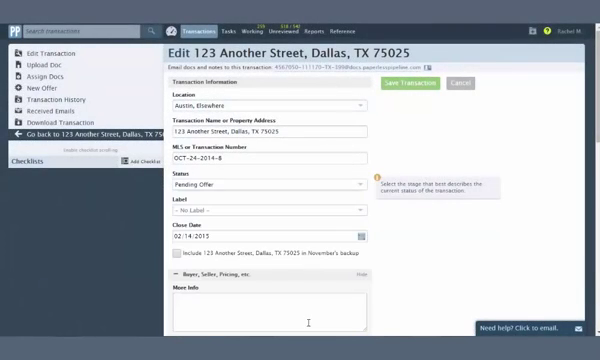
- Set the Label to Residential Listing and save the 123 Another Street transaction
{"action": "left_click", "coordinate": [270, 210]}
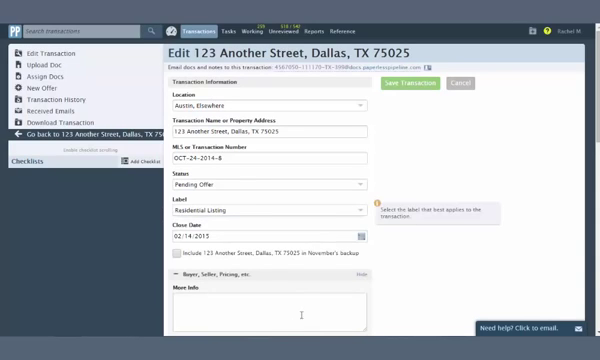
{"action": "left_click", "coordinate": [410, 84]}
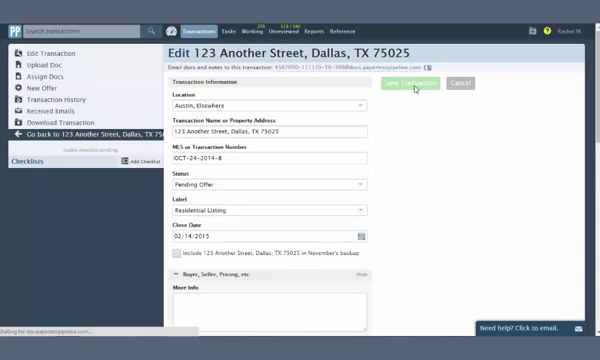
{"action": "left_click", "coordinate": [408, 84]}
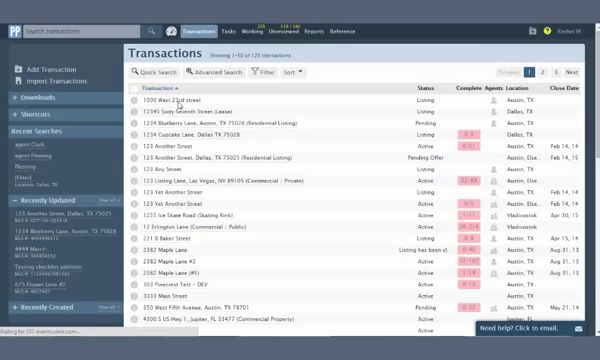
- Send a 'Documents to sign' email asking 'Please sign these docs and send them back. Thanks'
{"action": "left_click", "coordinate": [180, 100]}
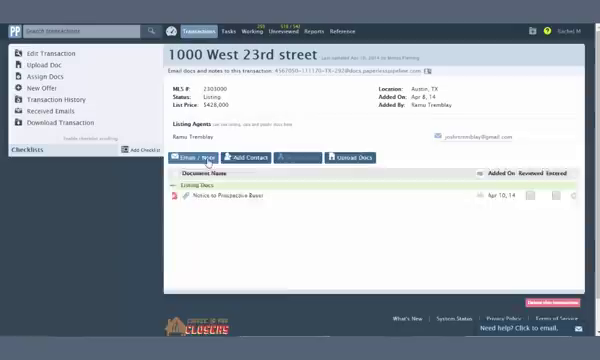
{"action": "left_click", "coordinate": [188, 156]}
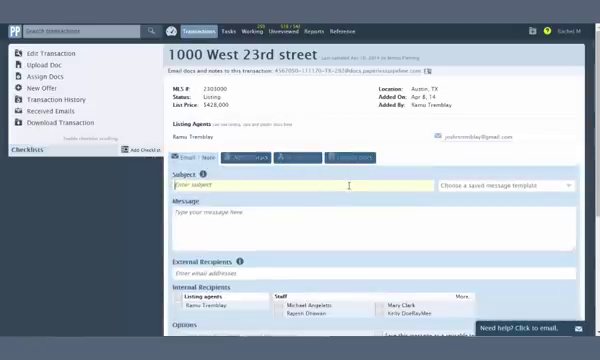
{"action": "type", "text": "Docs"}
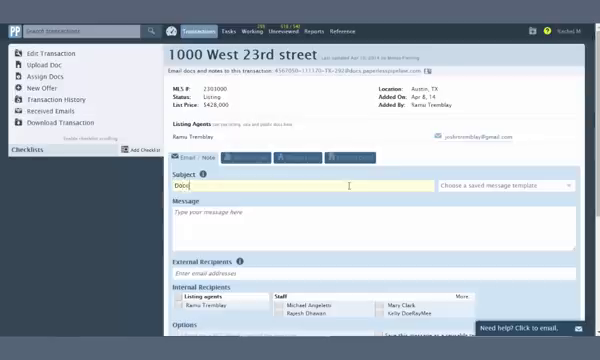
{"action": "type", "text": "ments to sign"}
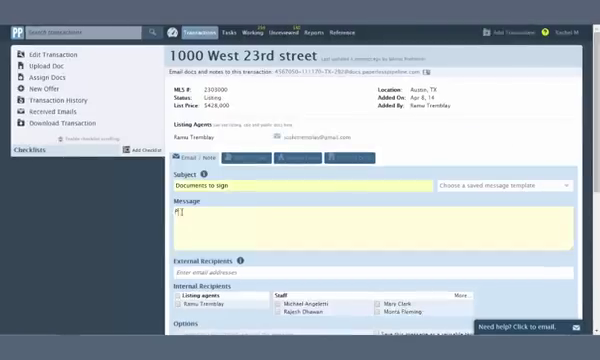
{"action": "type", "text": "Please sign these docs and send them back. Thanks!"}
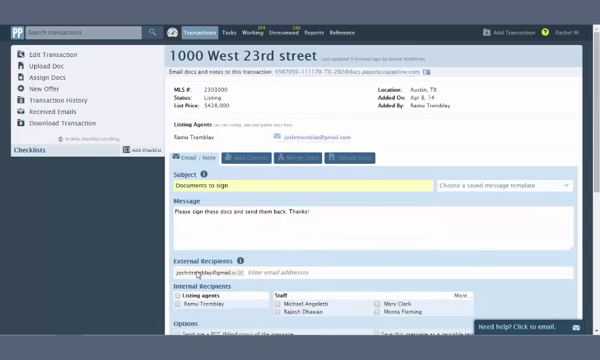
{"action": "scroll", "scroll_direction": "down", "scroll_amount": 3}
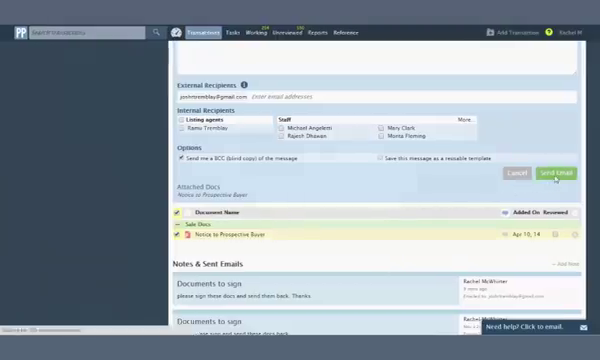
{"action": "left_click", "coordinate": [556, 172]}
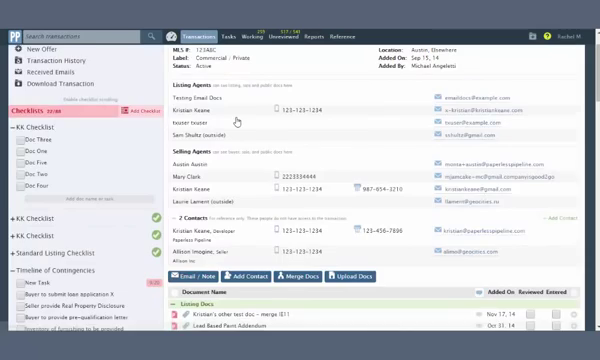
- Start a new email filled from the 'I need document signatures' message template
{"action": "scroll", "scroll_direction": "down", "scroll_amount": 3}
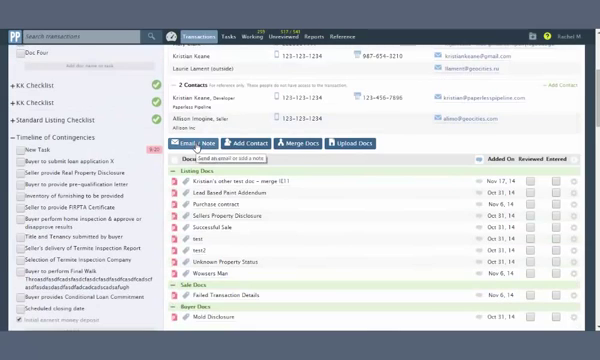
{"action": "left_click", "coordinate": [184, 142]}
{"action": "type", "text": "Please send these docs bac"}
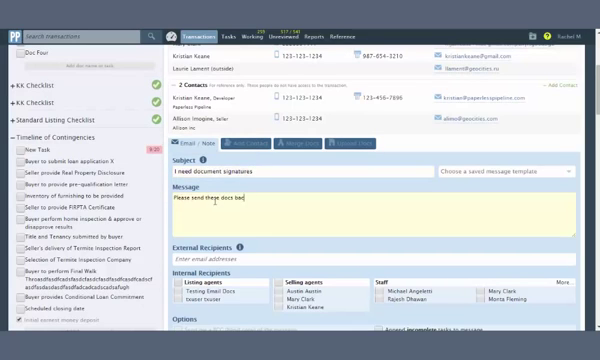
{"action": "scroll", "scroll_direction": "down", "scroll_amount": 3}
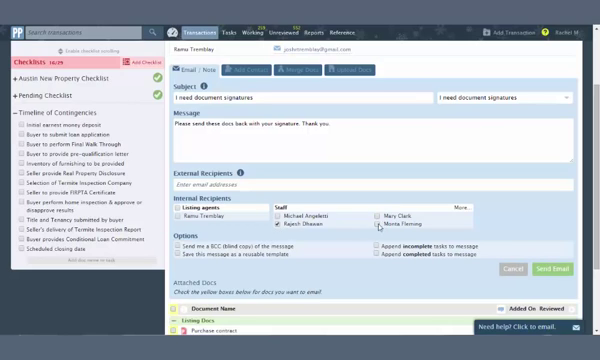
{"action": "scroll", "scroll_direction": "down", "scroll_amount": 3}
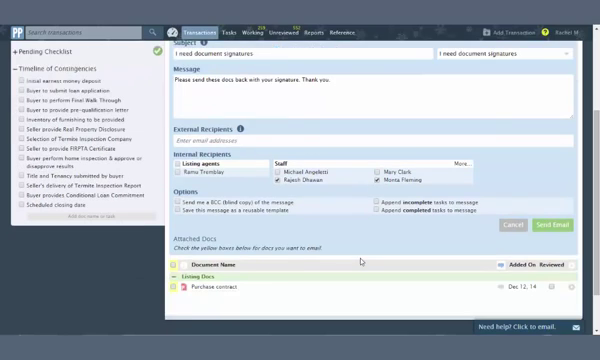
{"action": "scroll", "scroll_direction": "down", "scroll_amount": 3}
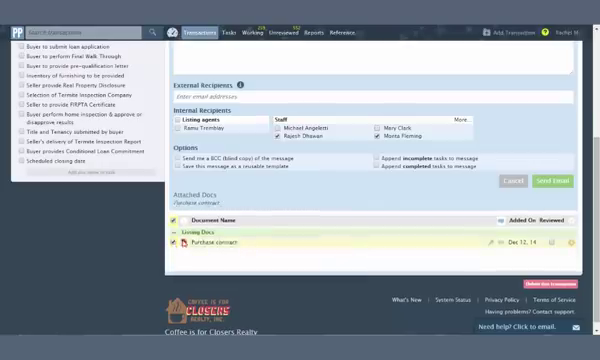